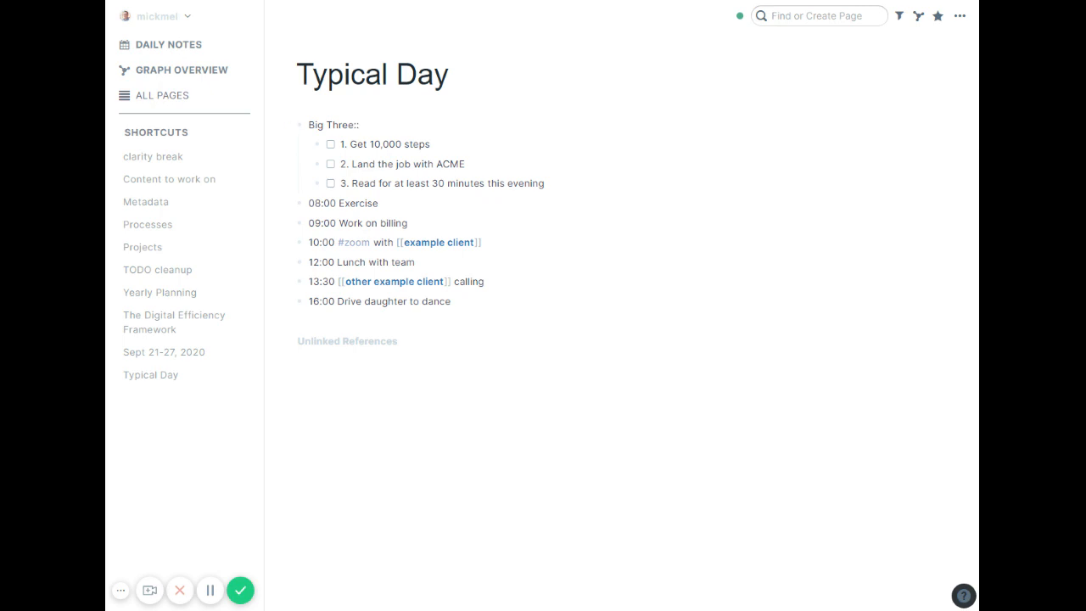
{"action": "mouse_move", "coordinate": [732, 417]}
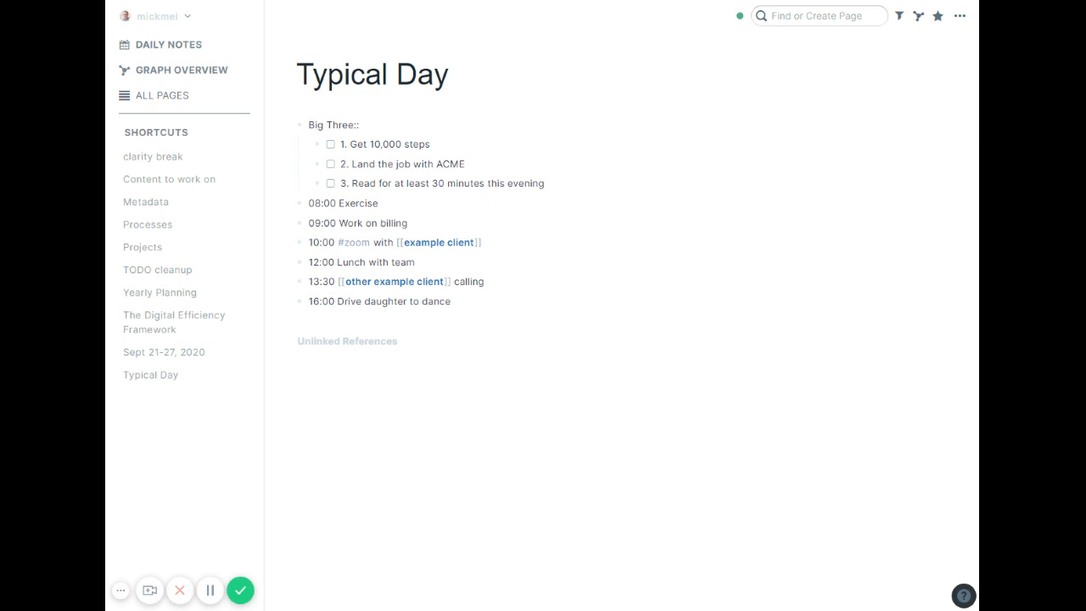
Step: Place the cursor in the Big Three block to begin editing the schedule
{"action": "left_click", "coordinate": [360, 125]}
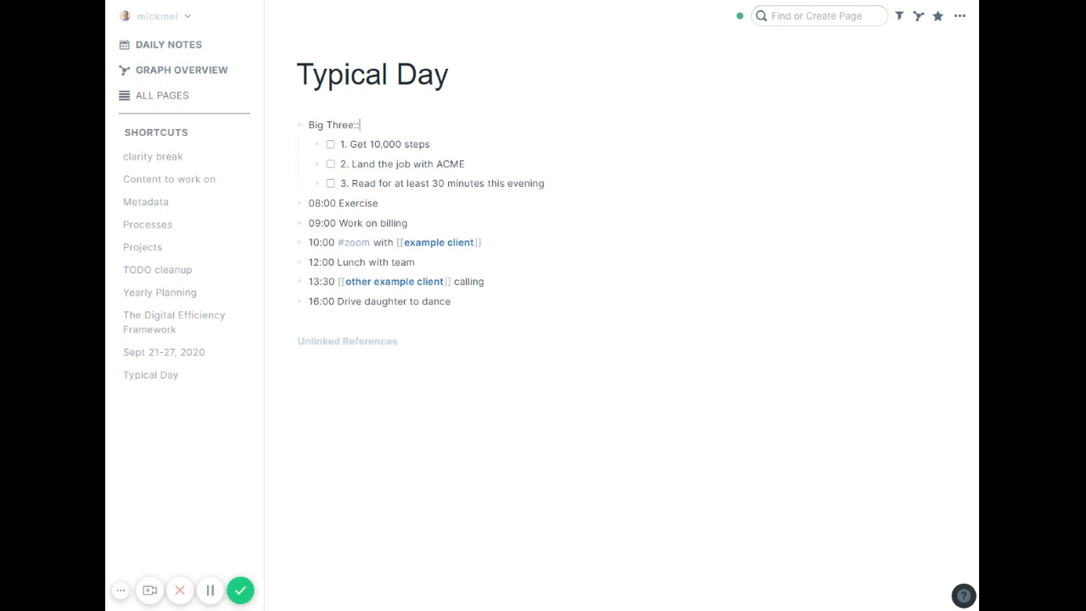
{"action": "mouse_move", "coordinate": [720, 389]}
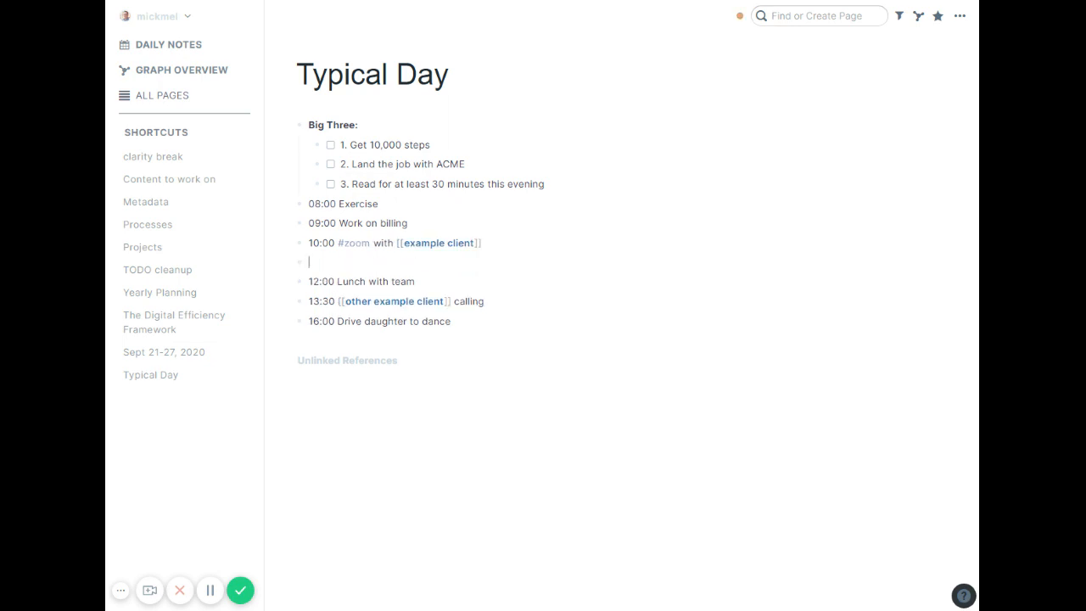
Step: Note under the 10:00 call that they were happy with their analytics
{"action": "type", "text": "They were very ha"}
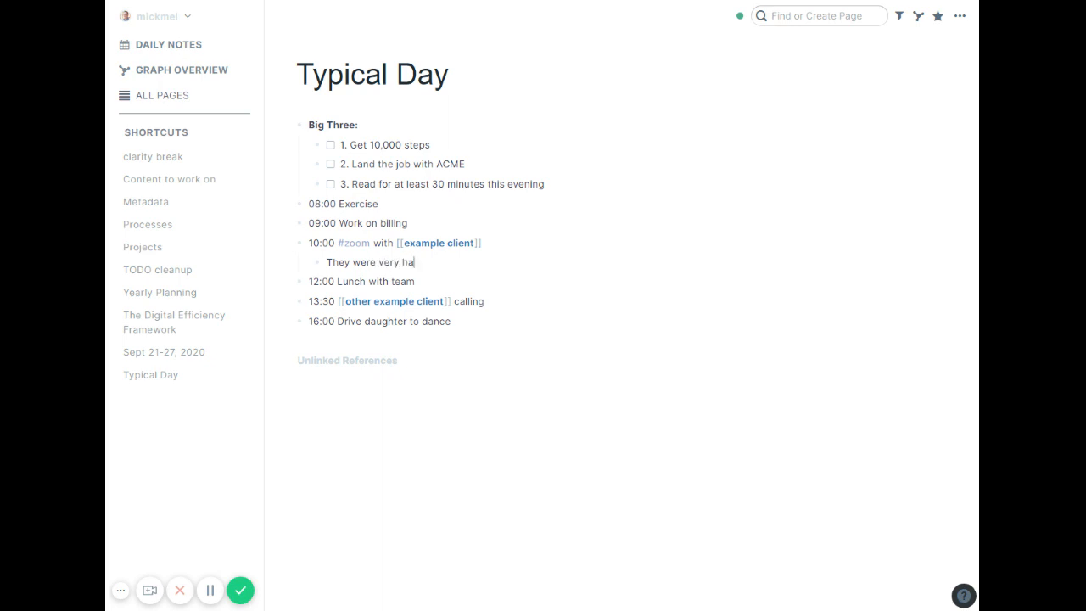
{"action": "type", "text": "ppy with their a"}
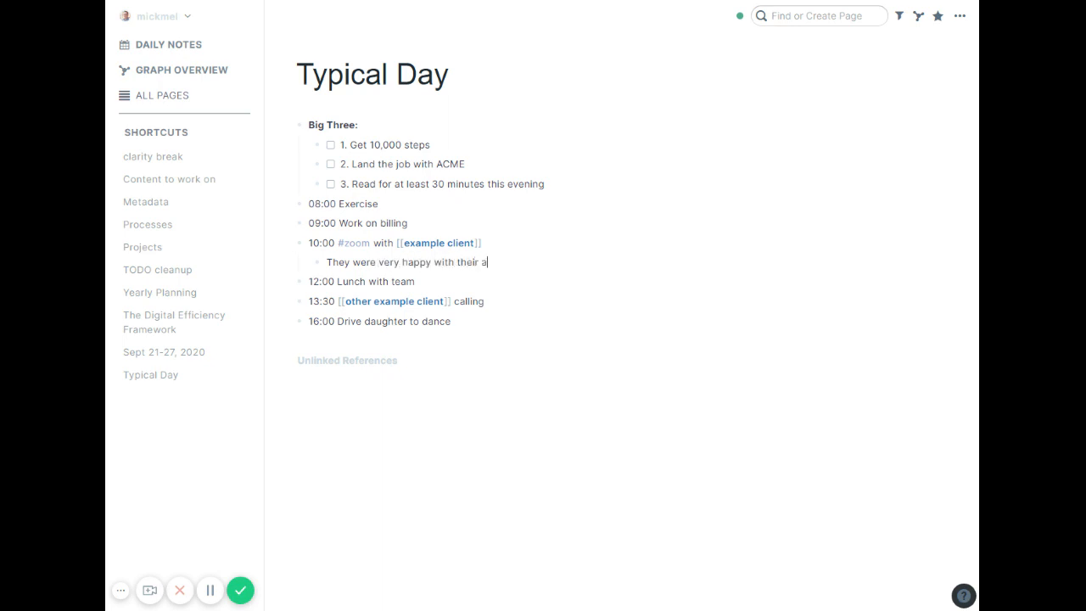
{"action": "type", "text": "nalytics"}
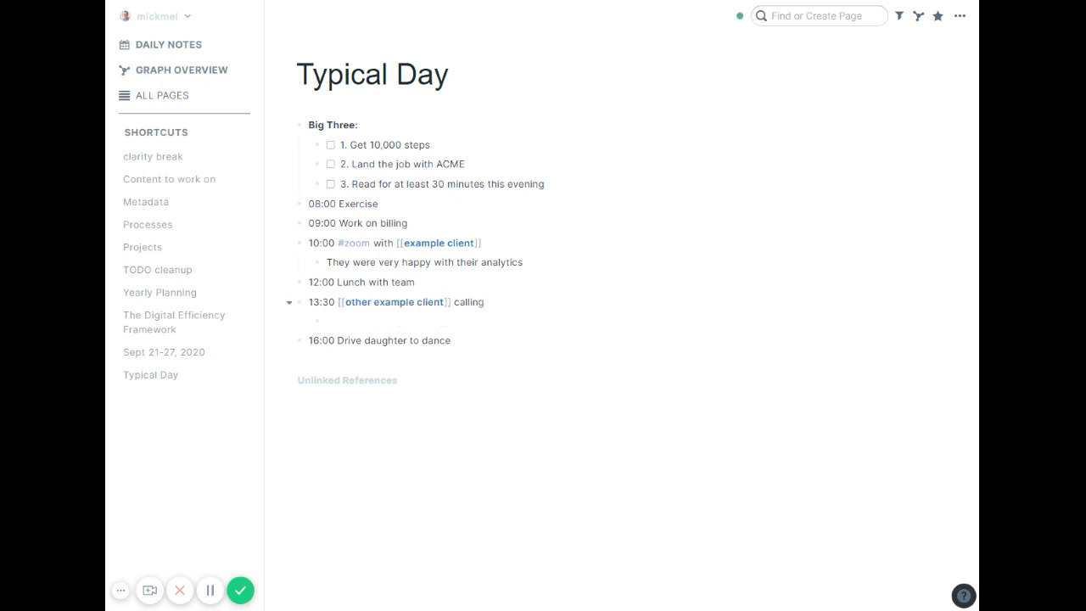
Step: Add a TODO under 13:30 to send them their contract on [[September 28th, 2020]]
{"action": "type", "text": "Send them their"}
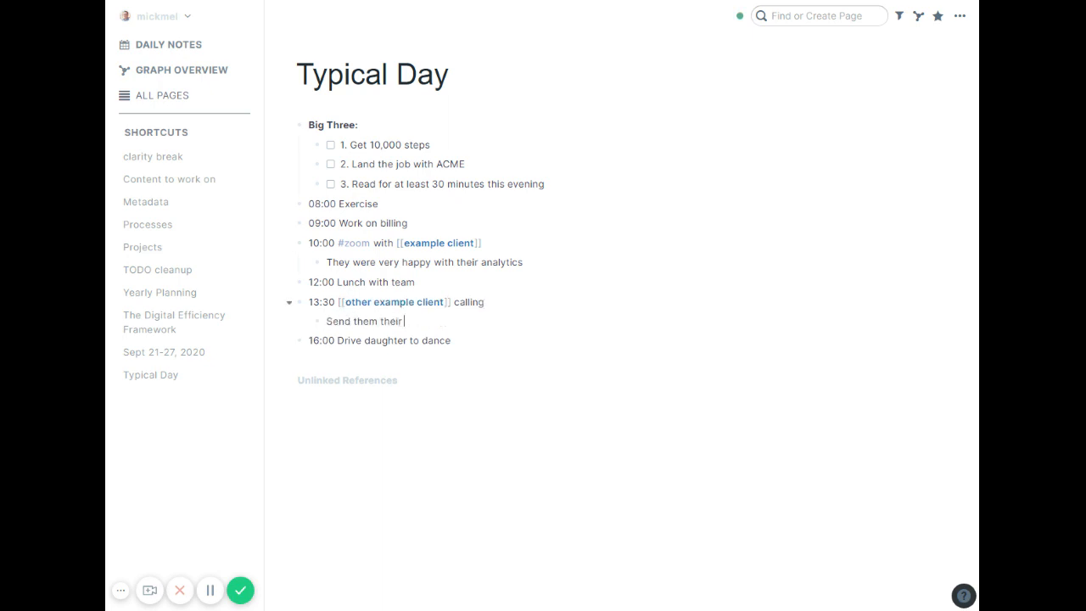
{"action": "type", "text": "contract"}
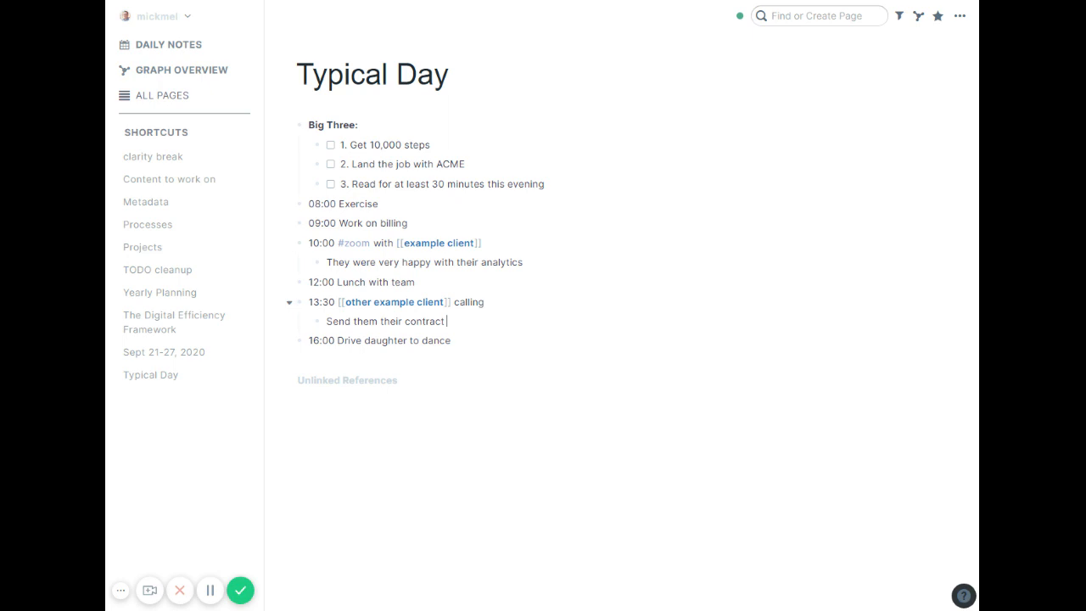
{"action": "type", "text": "on ;monda"}
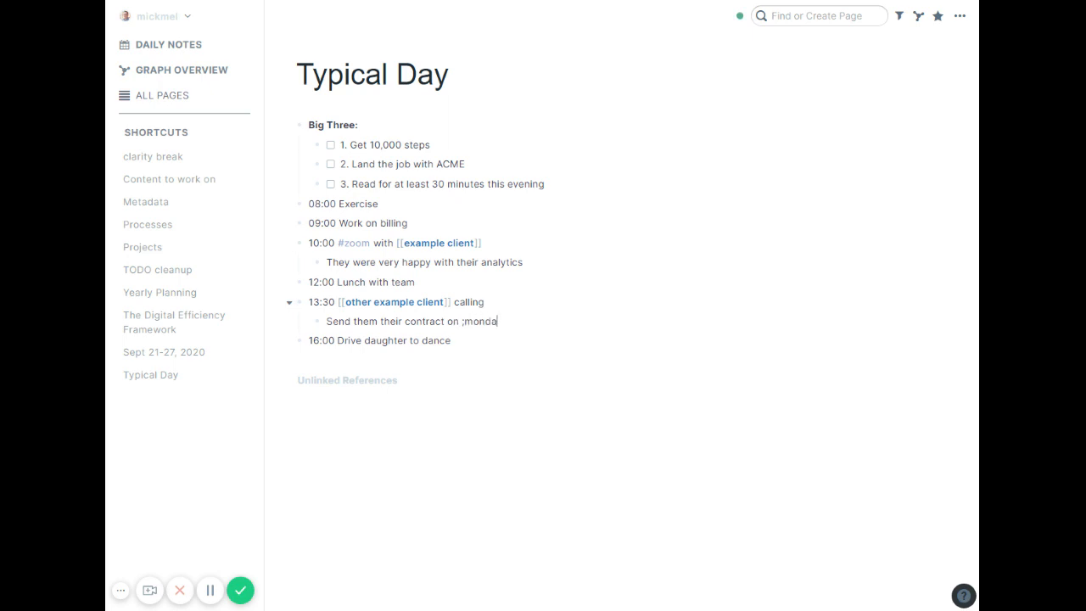
{"action": "type", "text": "[[September 28th, 2020]]"}
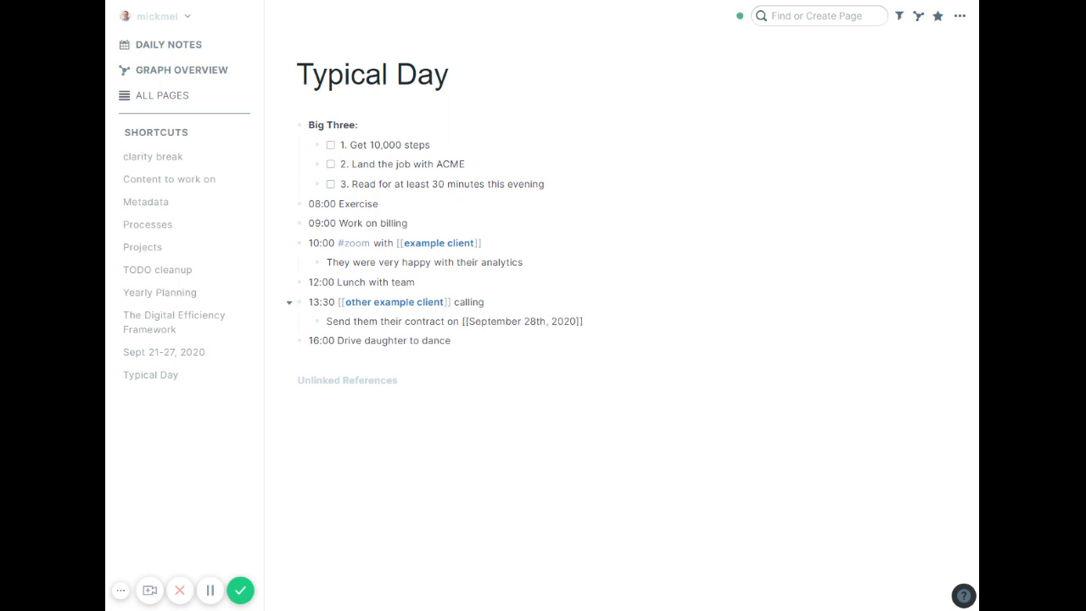
{"action": "type", "text": "{{[[TODO]]}}"}
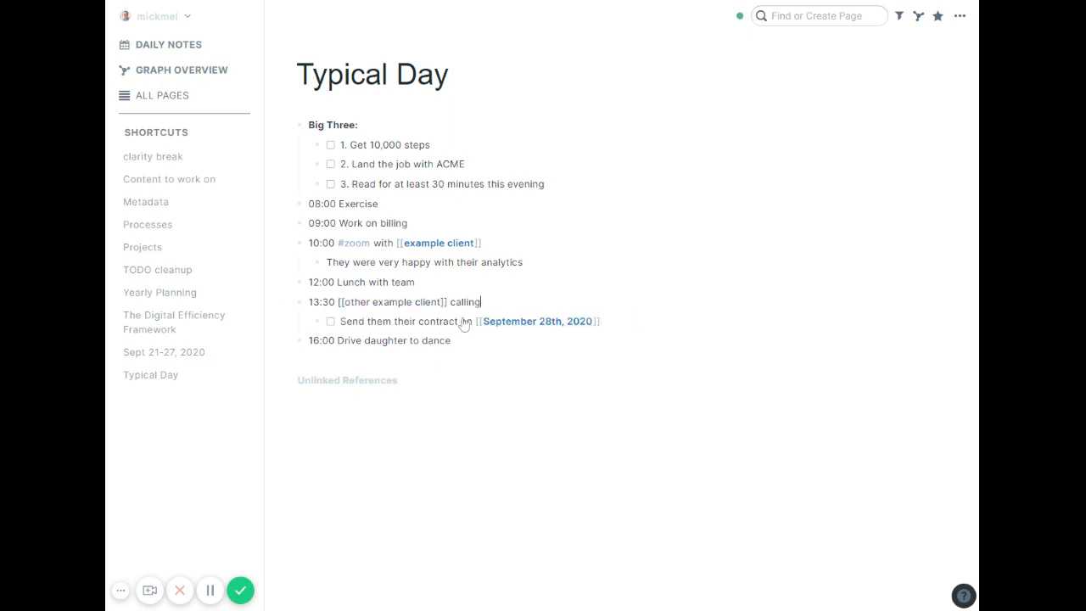
{"action": "type", "text": "on"}
{"action": "type", "text": "Send them those examples"}
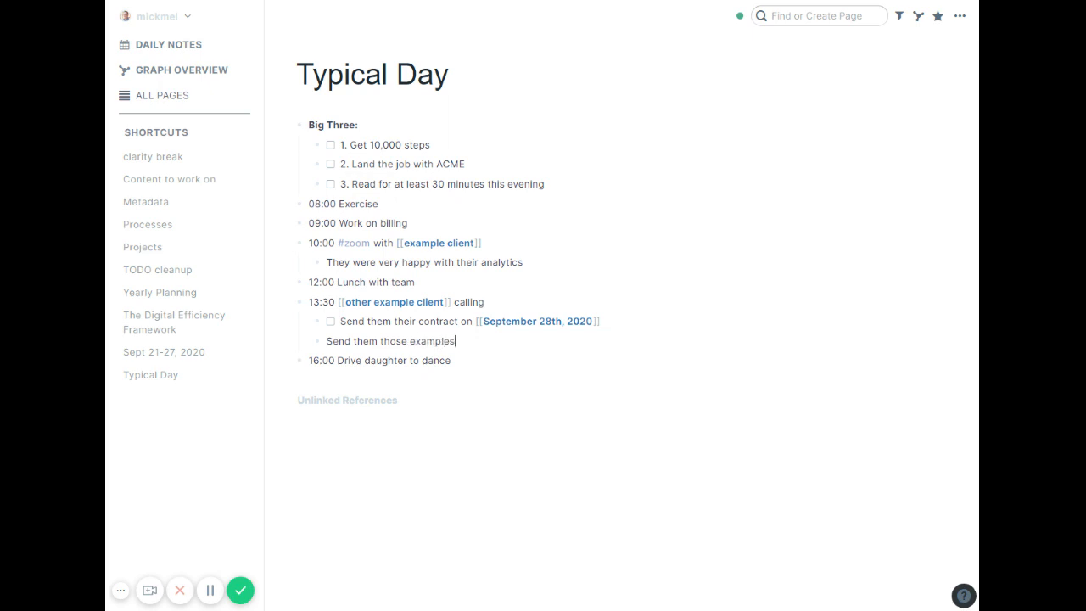
Step: Make 'Send them those examples' a TODO and add a 'kladsjf' junk block beneath it
{"action": "type", "text": "{{[[TODO]]}}"}
{"action": "type", "text": "asdjfa"}
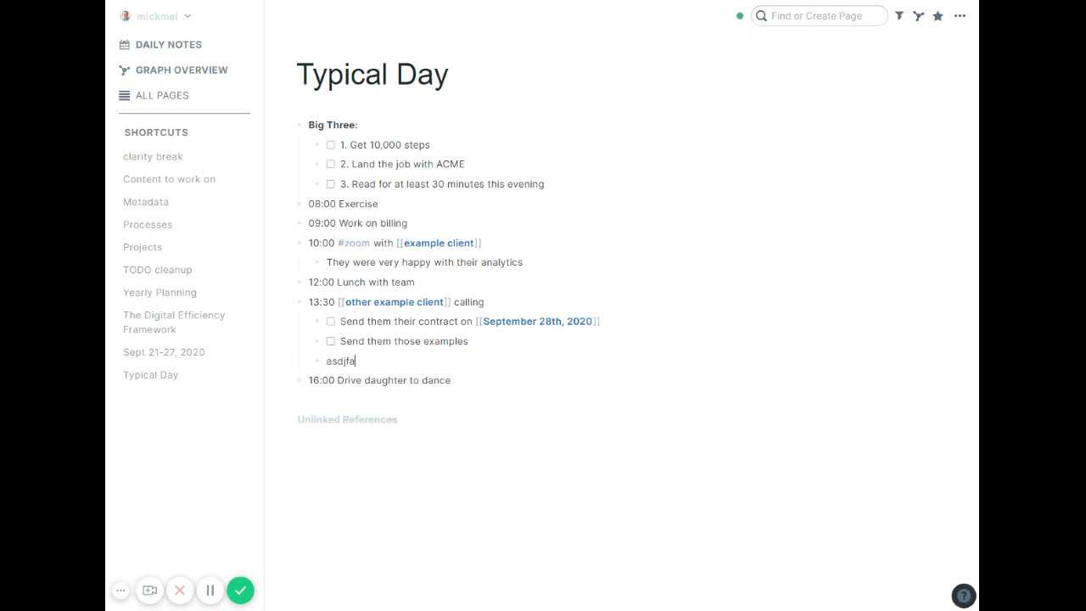
{"action": "type", "text": "kladsjf"}
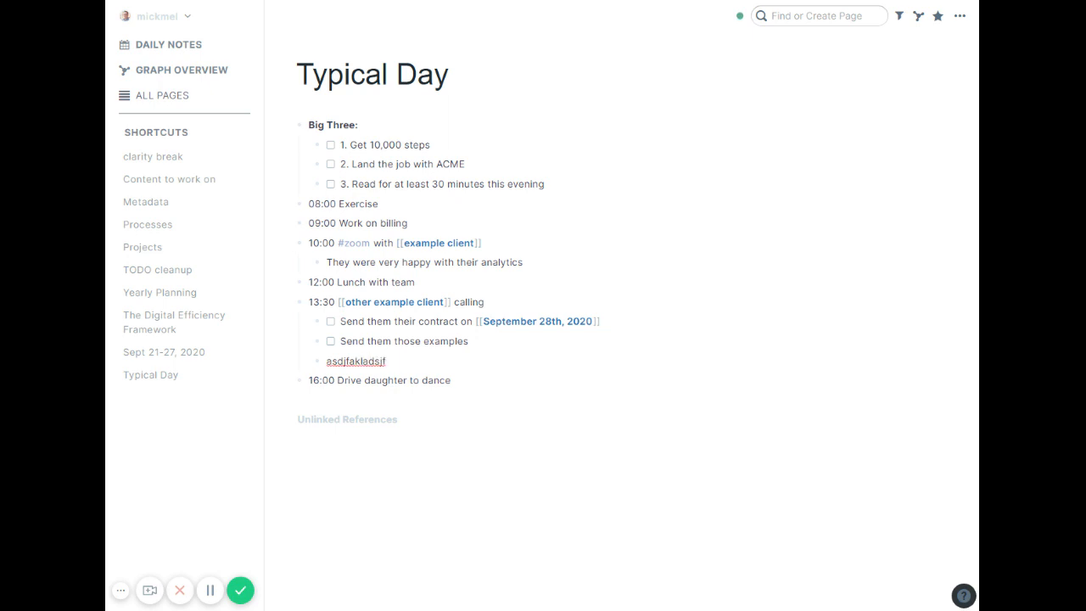
{"action": "left_click", "coordinate": [384, 360]}
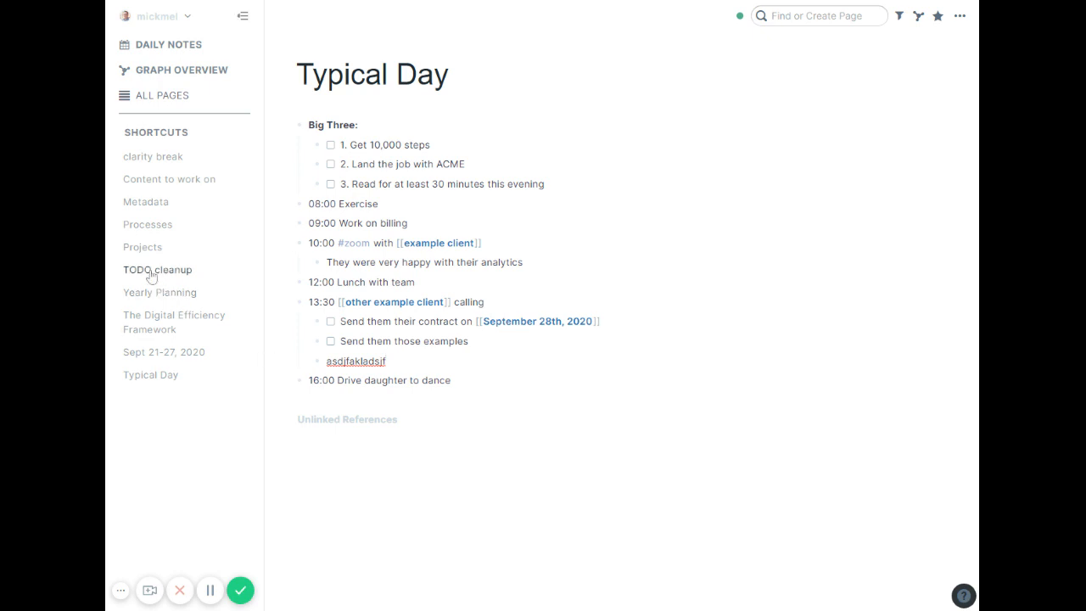
Step: On the TODO cleanup page, tag the contract TODO #scheduled so the query drops it
{"action": "left_click", "coordinate": [156, 268]}
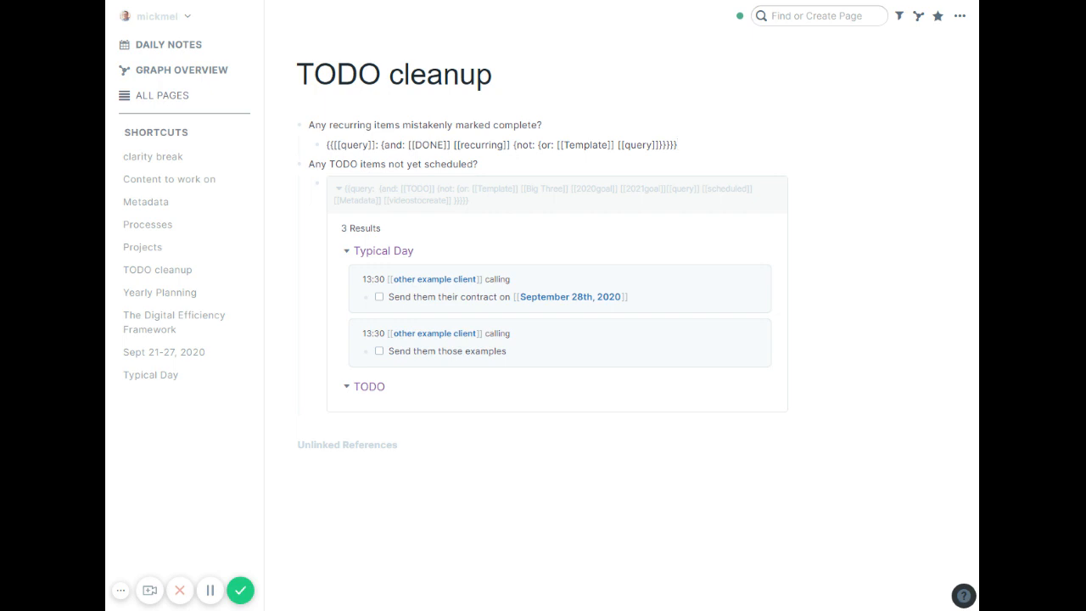
{"action": "left_click", "coordinate": [675, 144]}
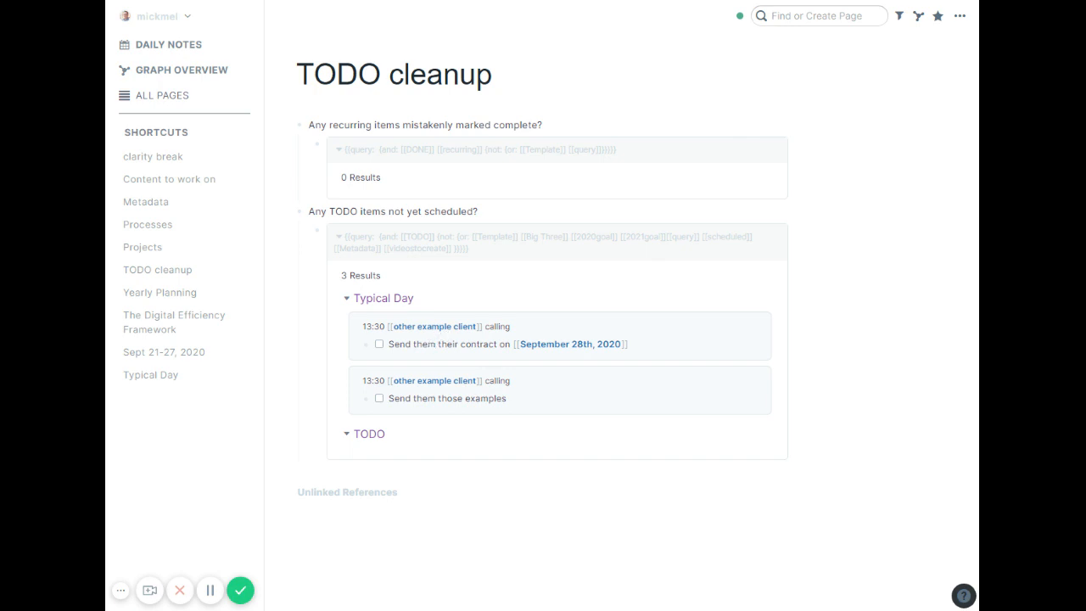
{"action": "mouse_move", "coordinate": [455, 339]}
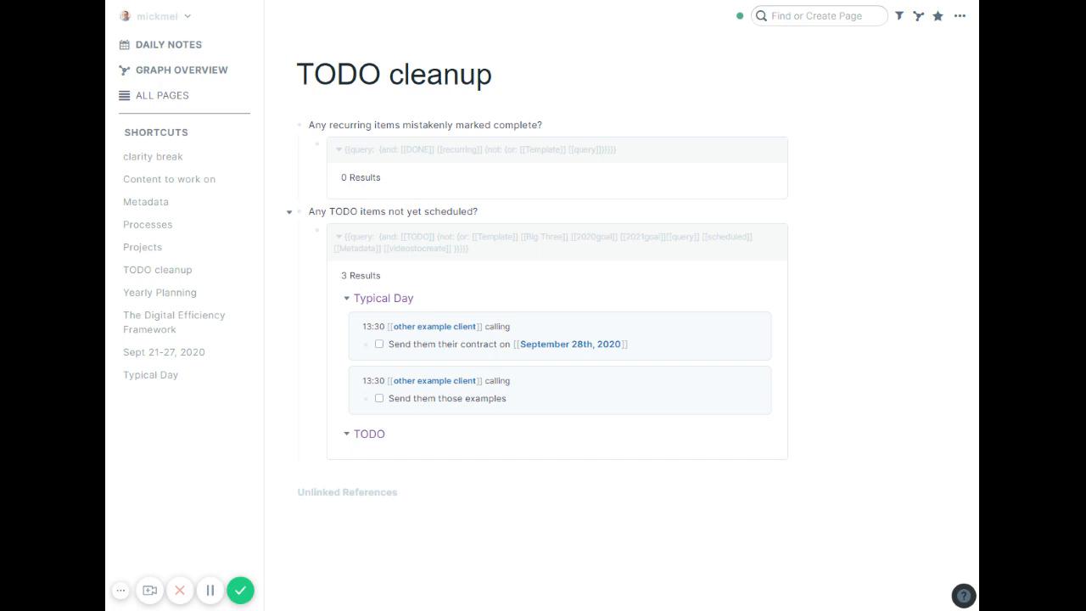
{"action": "left_click", "coordinate": [485, 125]}
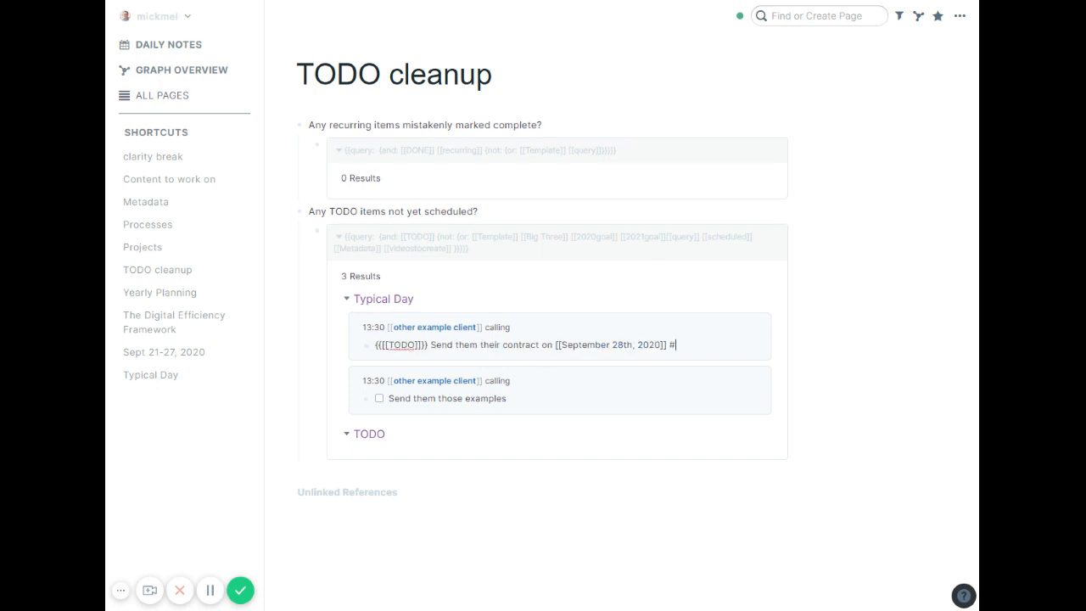
{"action": "type", "text": "scheduled"}
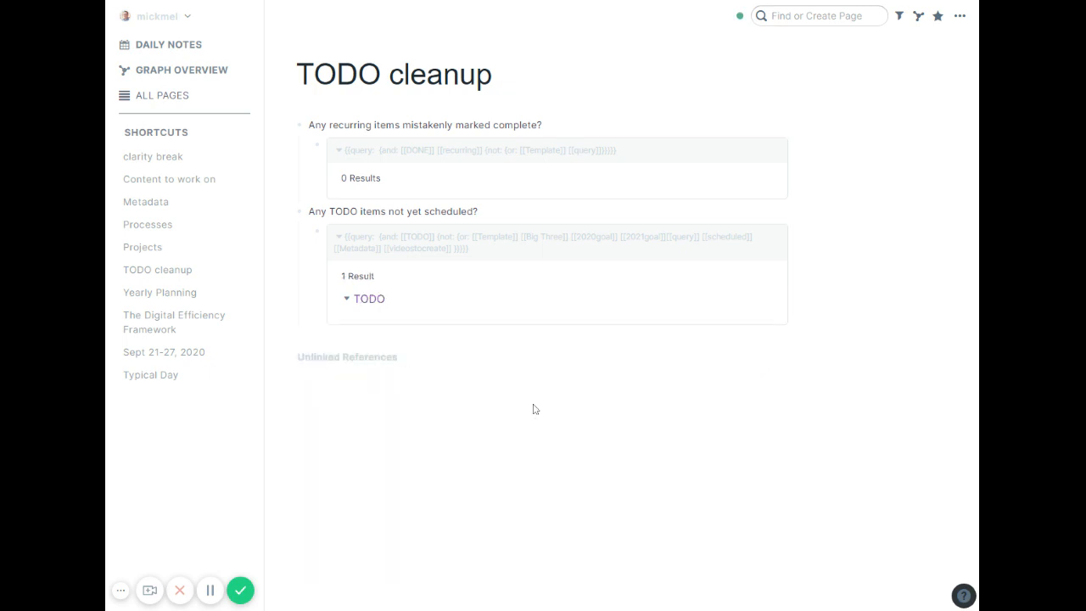
Step: Return to Typical Day and leave the 'Send them those examples' task unchecked
{"action": "left_click", "coordinate": [149, 375]}
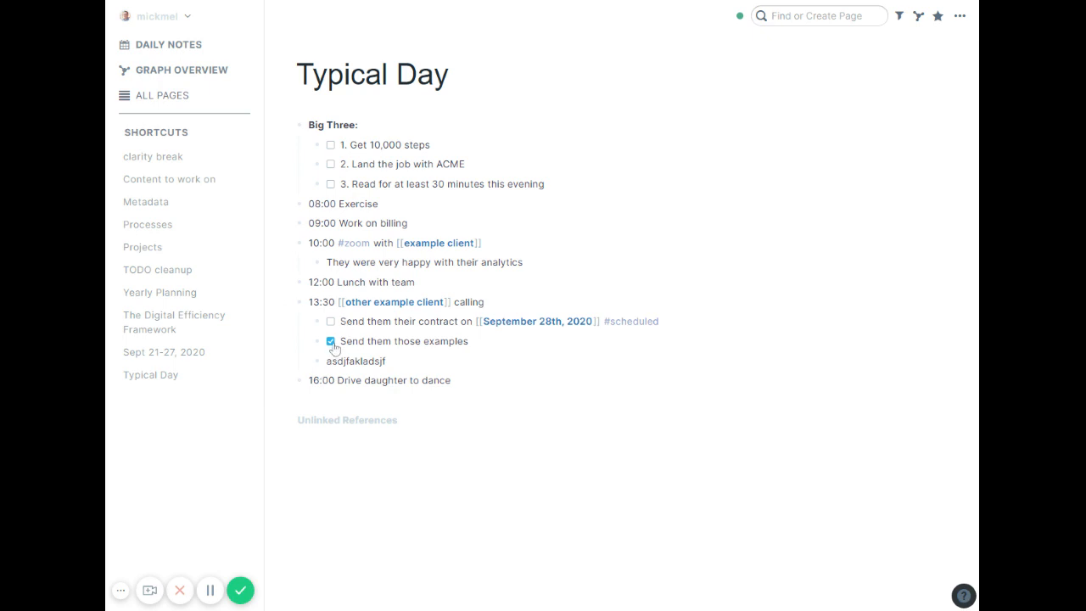
{"action": "left_click", "coordinate": [329, 340]}
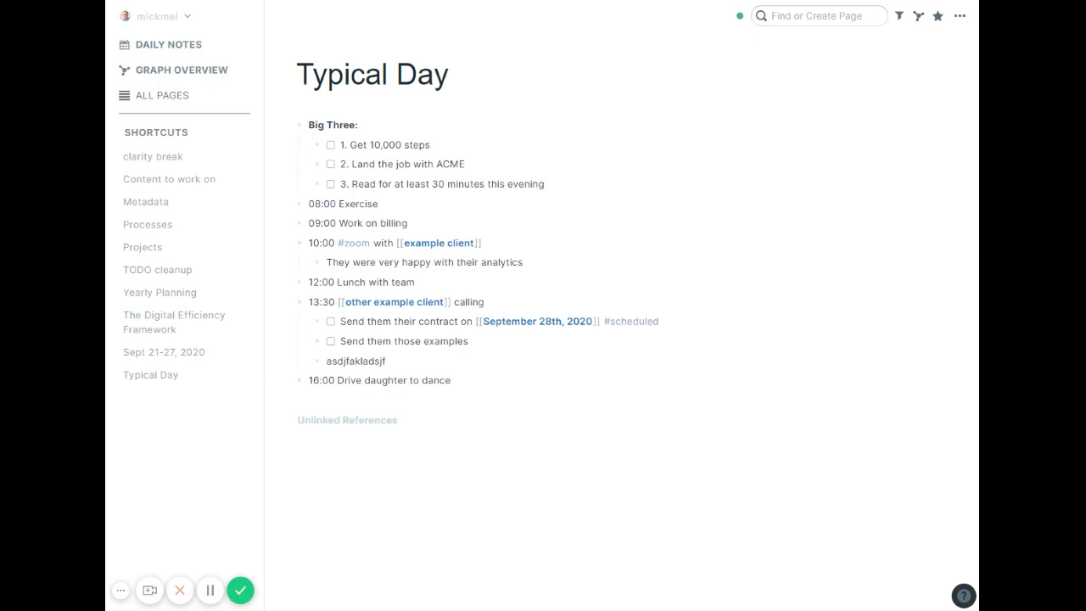
{"action": "mouse_move", "coordinate": [108, 67]}
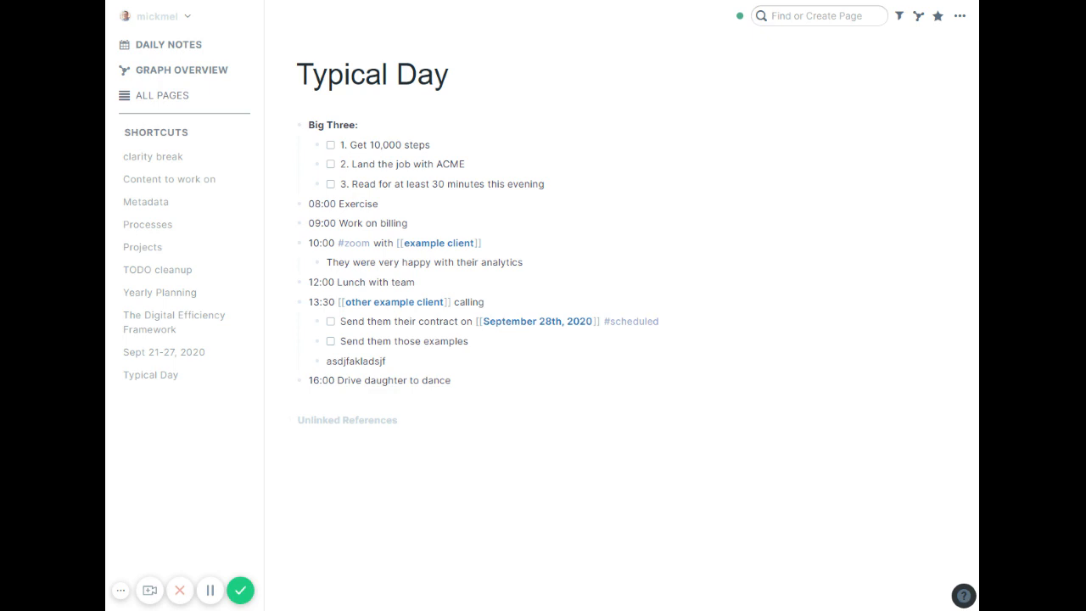
{"action": "mouse_move", "coordinate": [611, 460]}
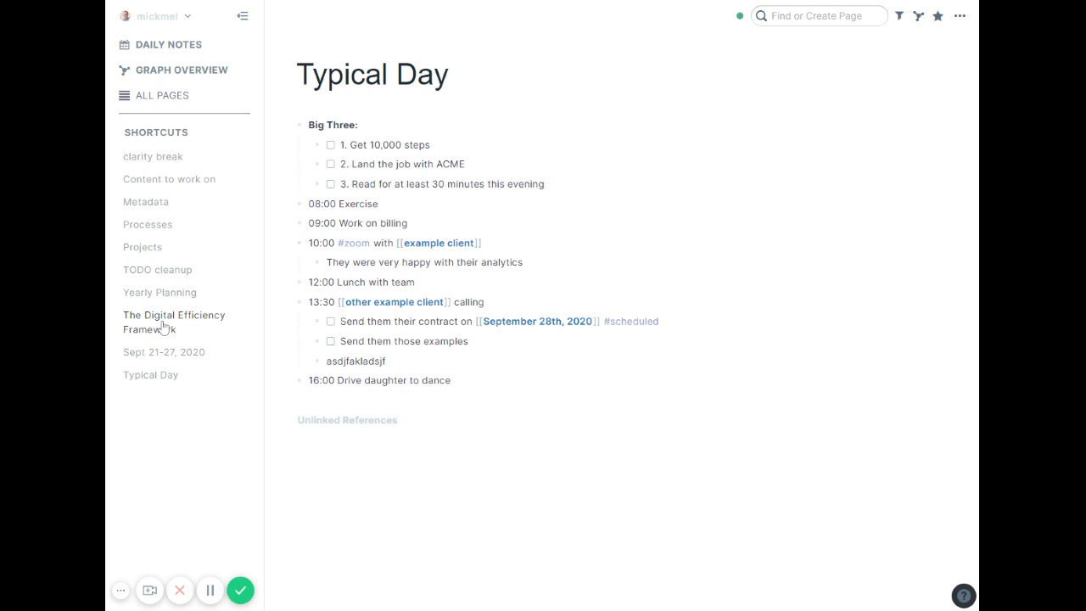
Step: Reopen TODO cleanup and expose the unscheduled-TODO query's raw source text
{"action": "left_click", "coordinate": [156, 268]}
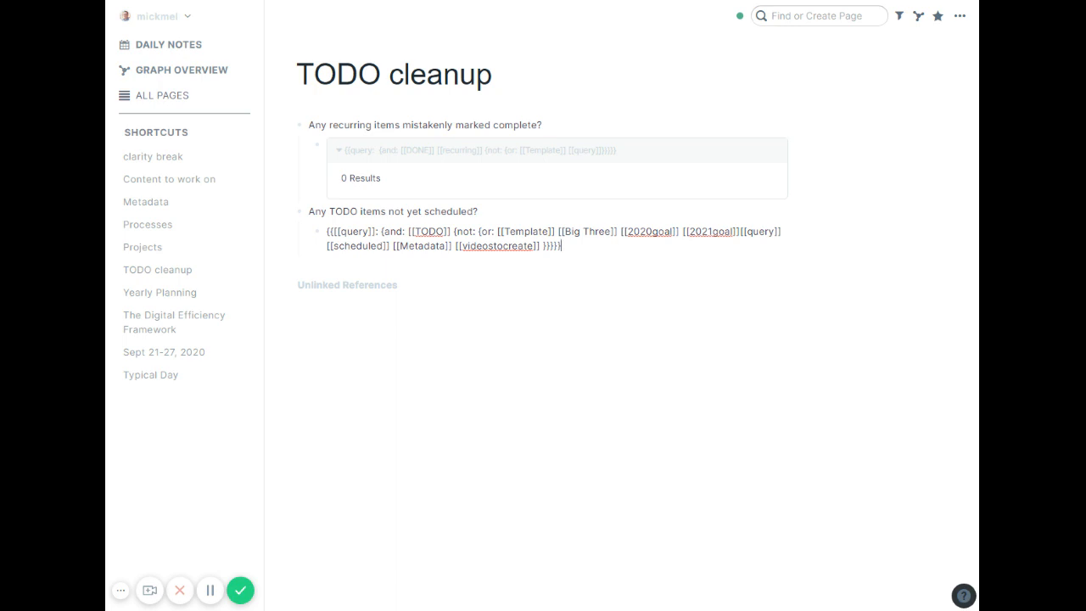
{"action": "double_click", "coordinate": [635, 231]}
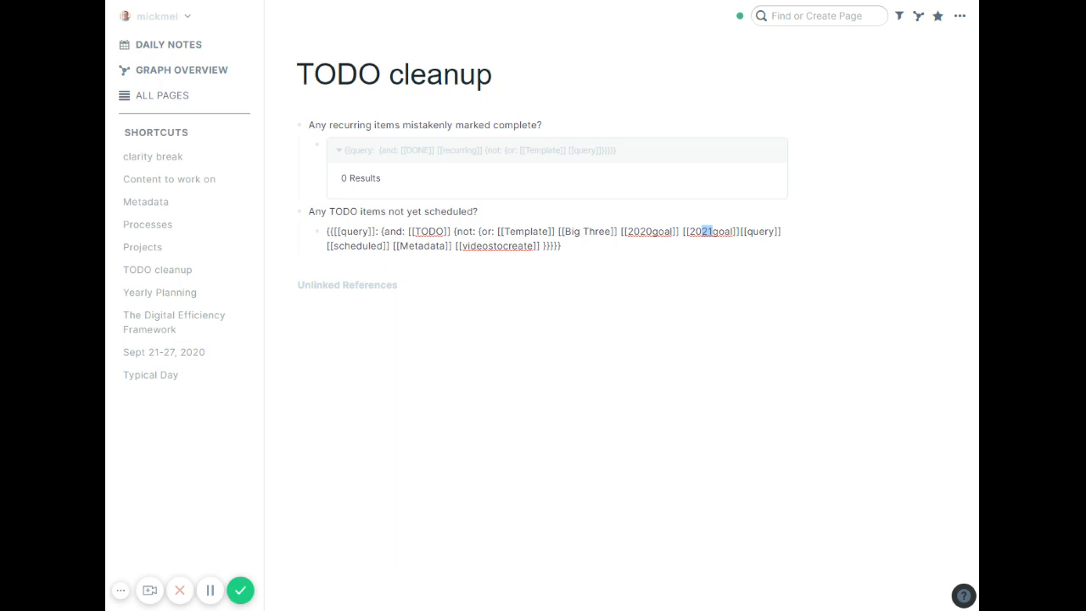
{"action": "mouse_move", "coordinate": [288, 211]}
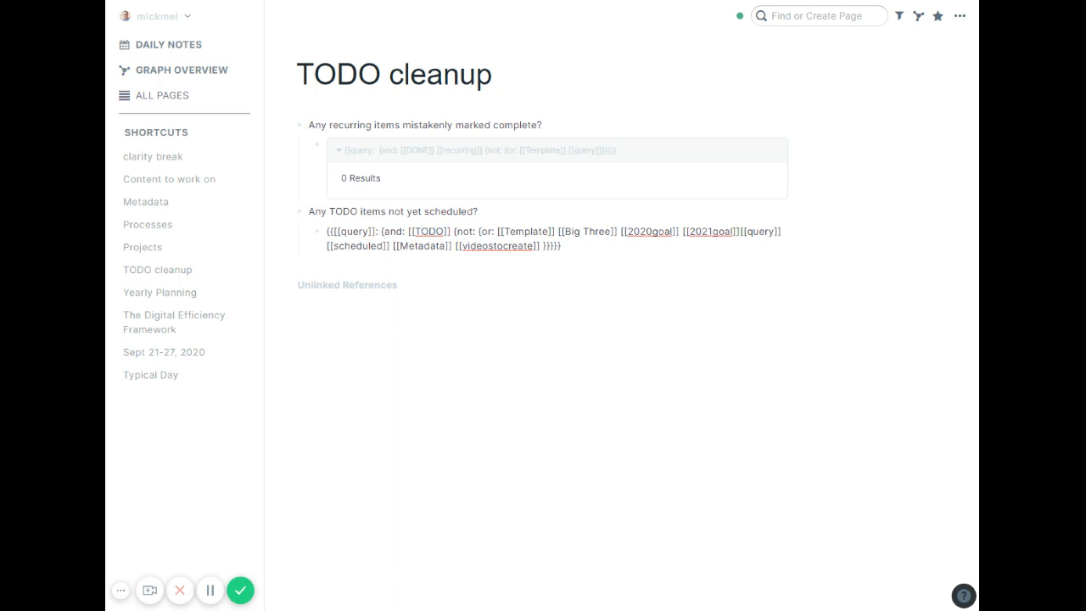
{"action": "mouse_move", "coordinate": [548, 271]}
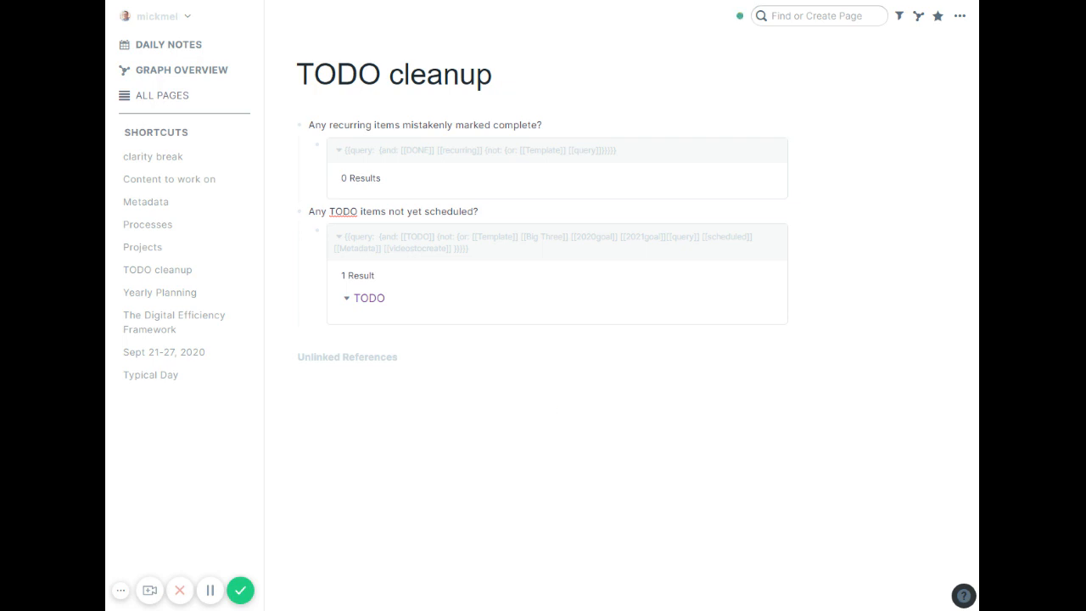
{"action": "mouse_move", "coordinate": [631, 478]}
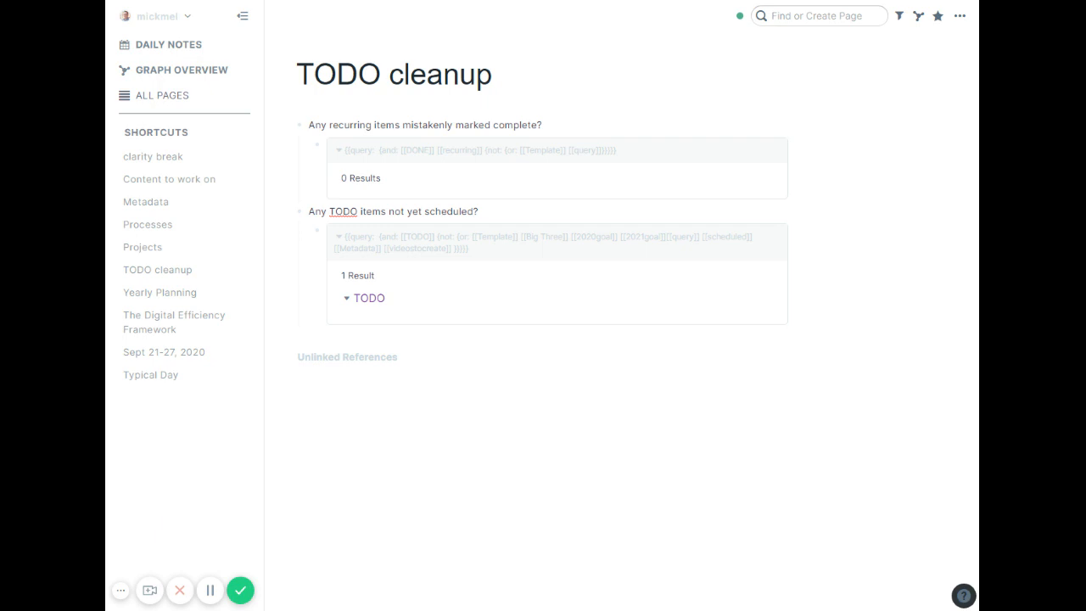
Step: Return to Typical Day, where 'Send them those examples' shows as done
{"action": "left_click", "coordinate": [149, 375]}
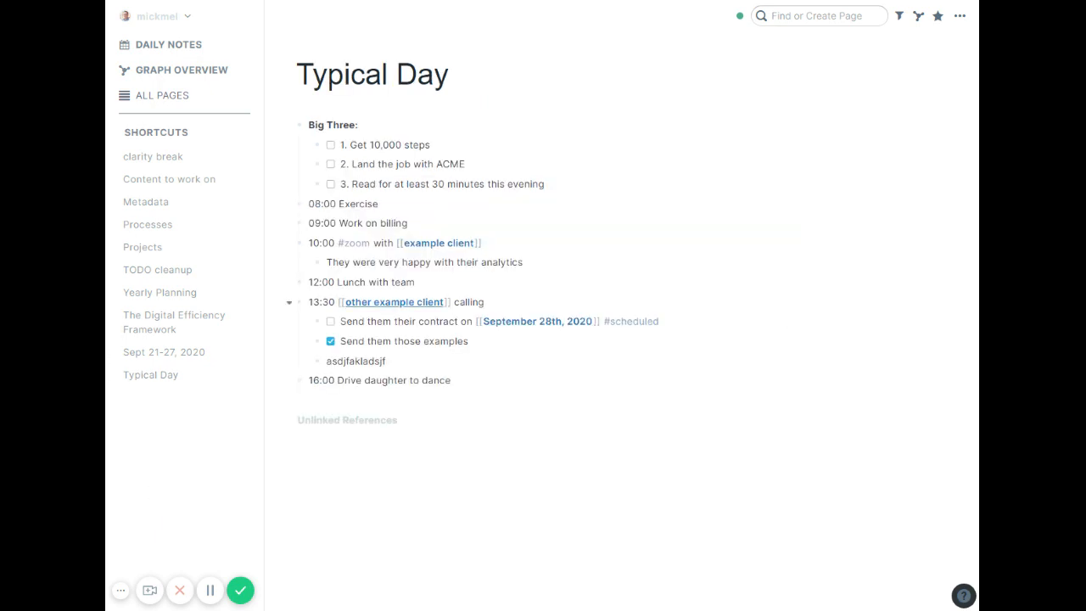
{"action": "mouse_move", "coordinate": [438, 477]}
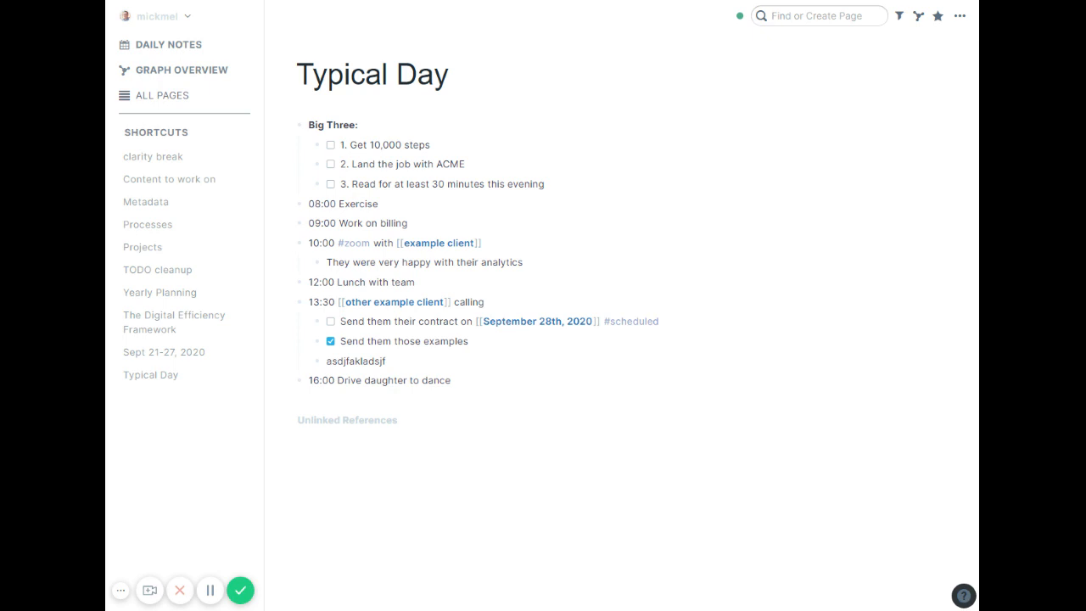
{"action": "mouse_move", "coordinate": [410, 470]}
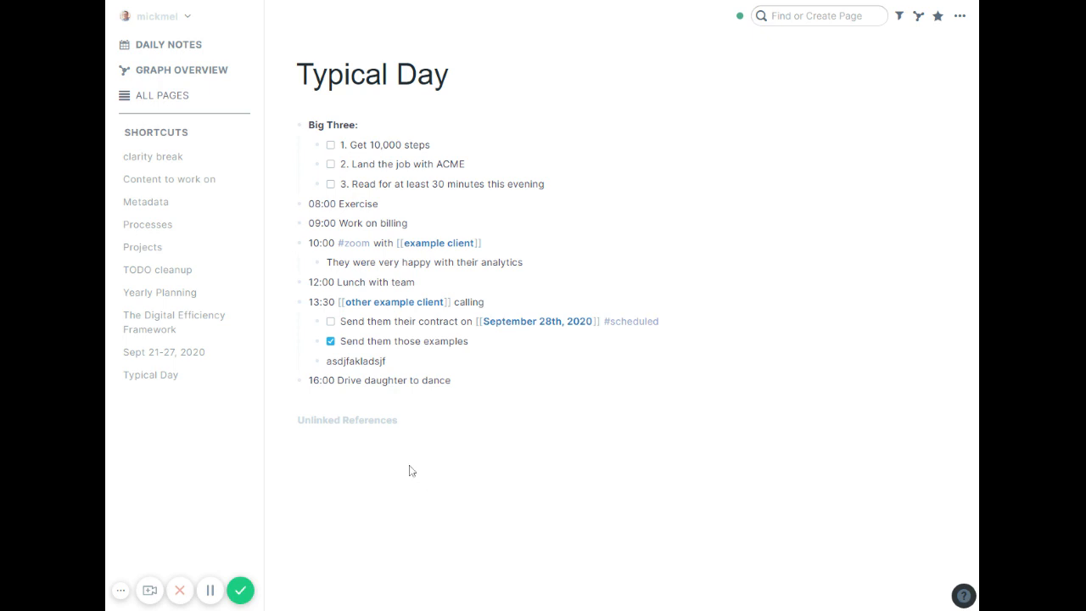
{"action": "mouse_move", "coordinate": [406, 468]}
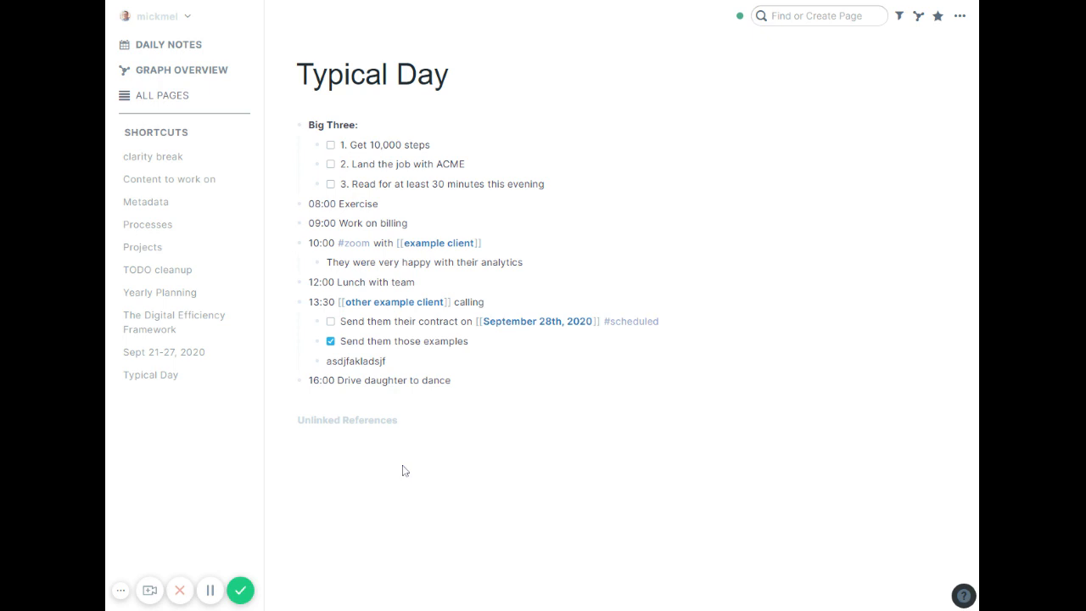